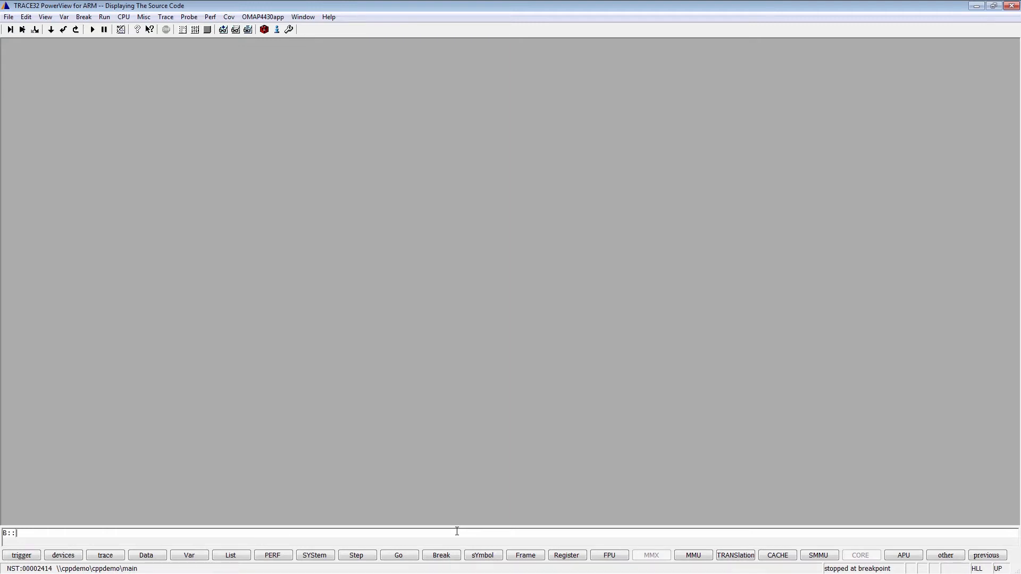
Issue Data.LOAD.elf * /NoCODE to load symbols only from an ELF file.
type("D")
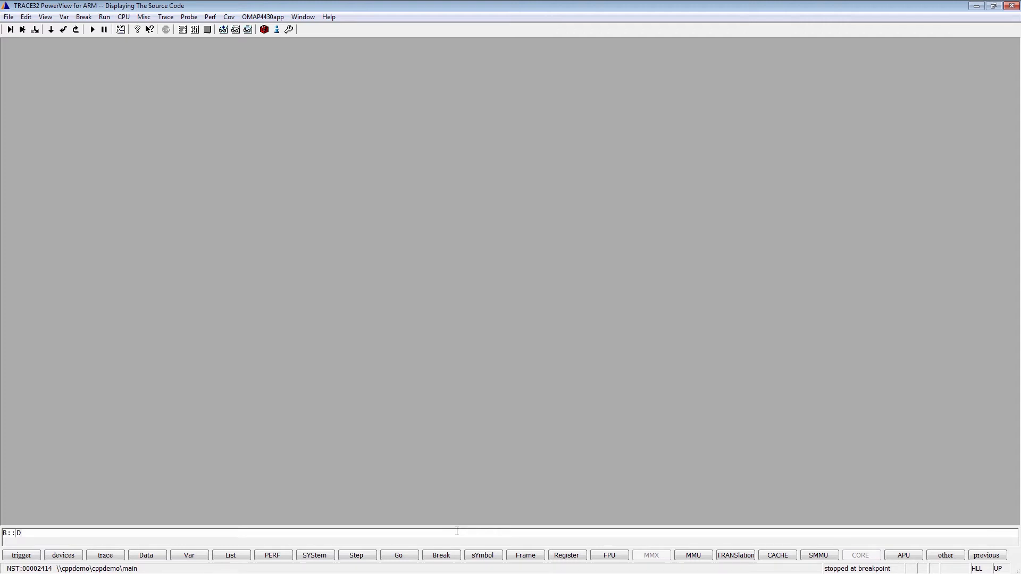
type("ata.LOAD")
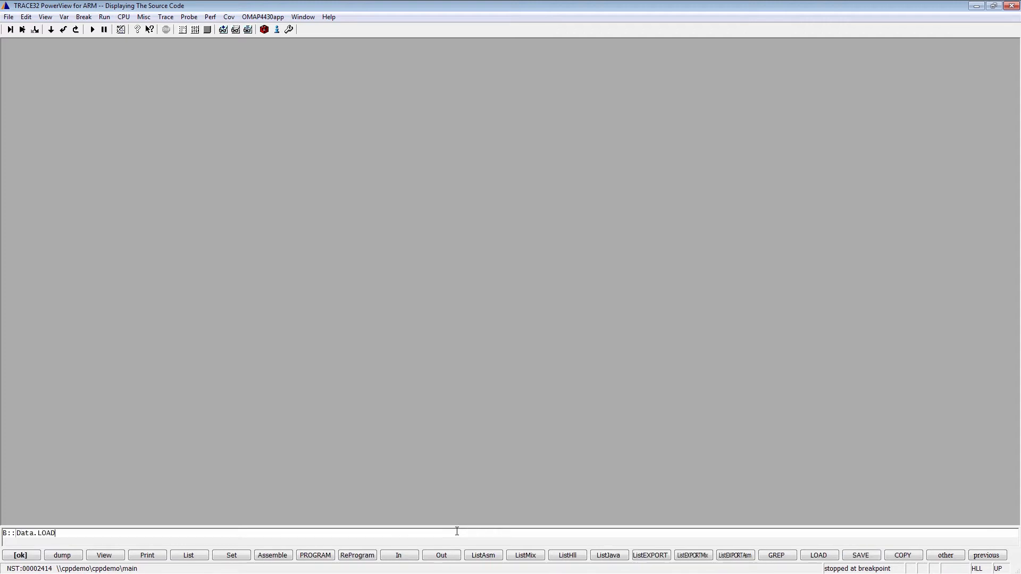
type(".elf * /No")
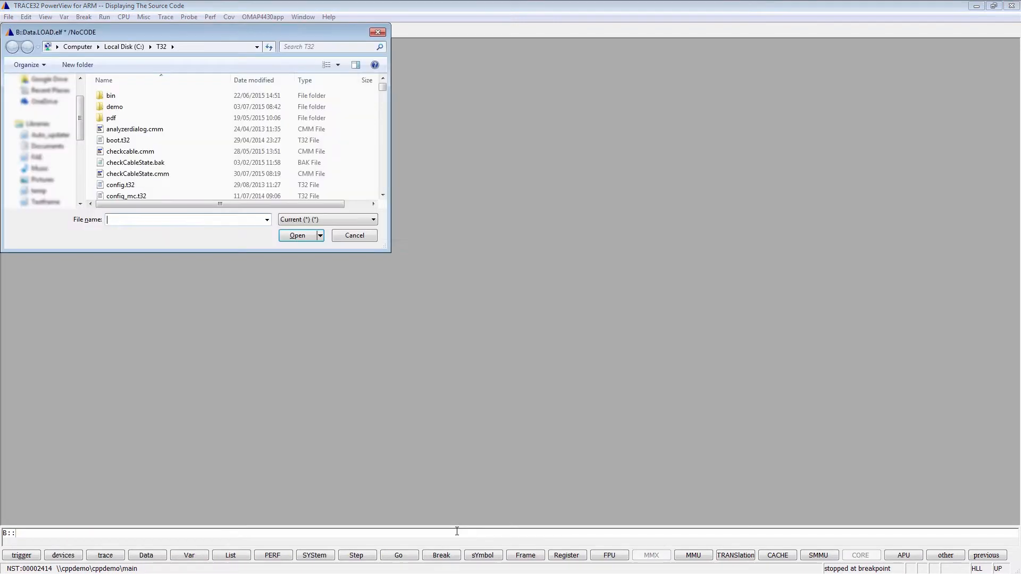
Select cppdemo.elf in T32\demo\arm\compiler\gnu and load it.
double_click(114, 106)
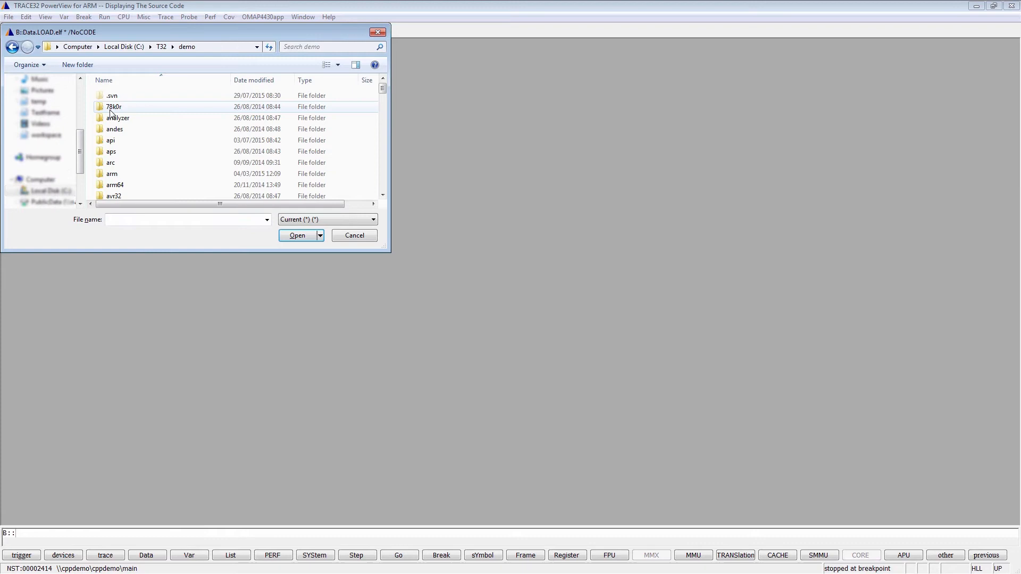
double_click(111, 175)
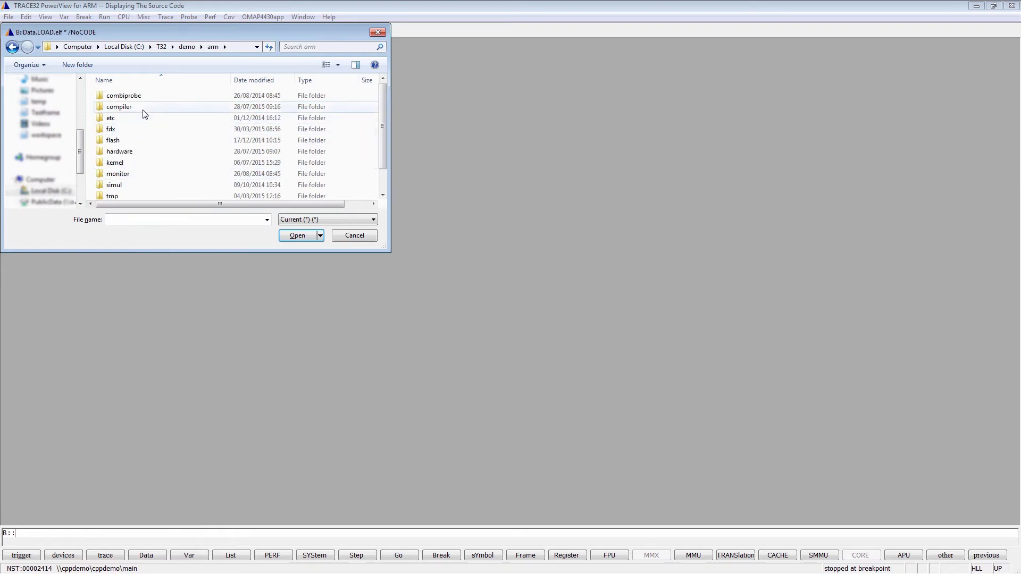
double_click(122, 107)
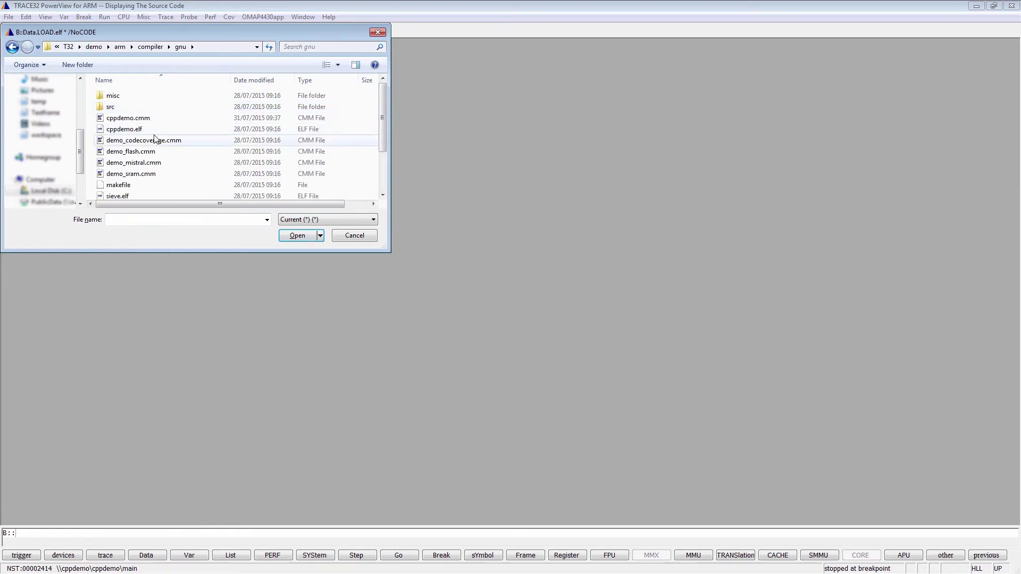
left_click(125, 129)
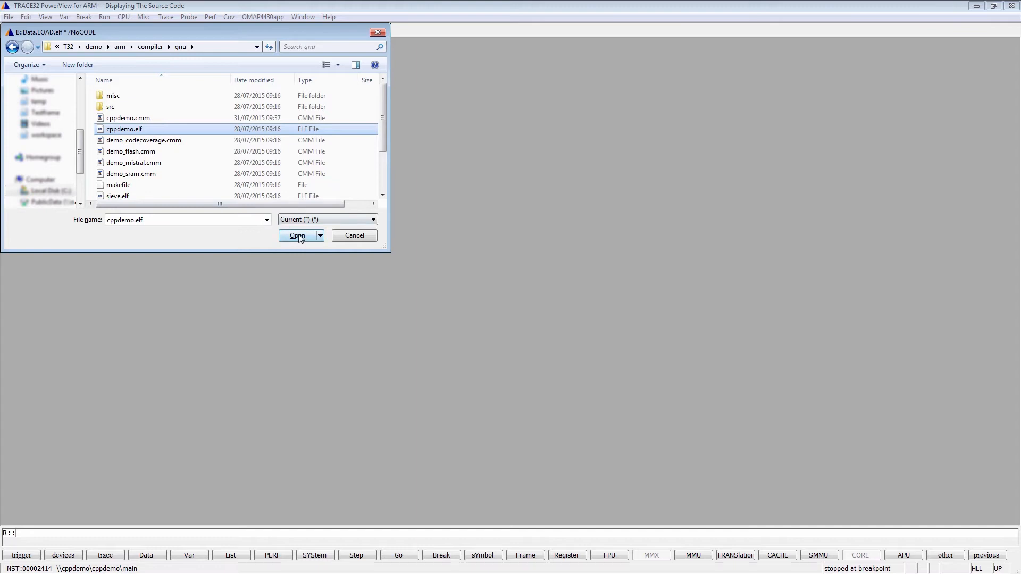
left_click(296, 235)
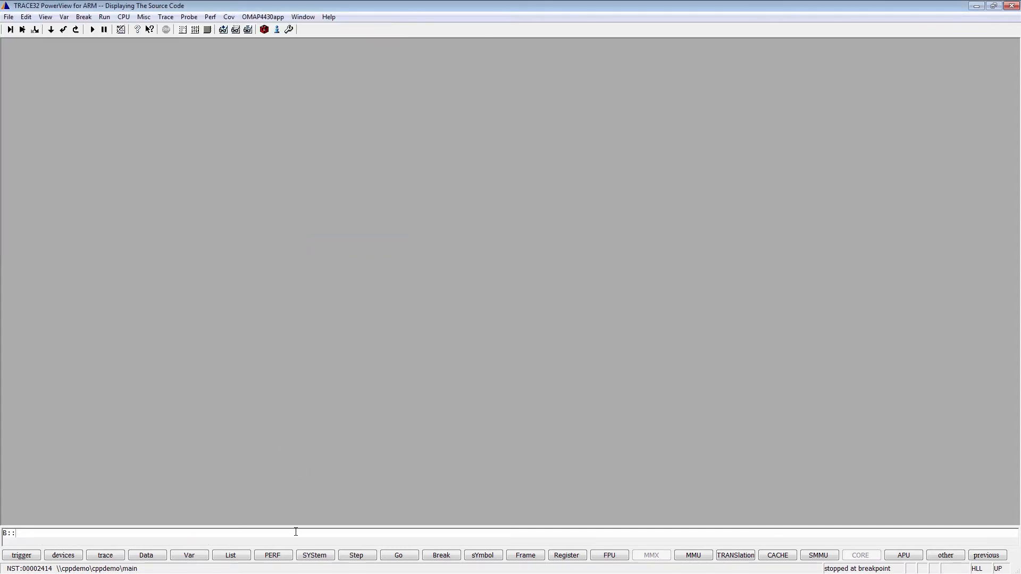
Show a List window of main and switch it to mixed source/assembly mode.
type("List")
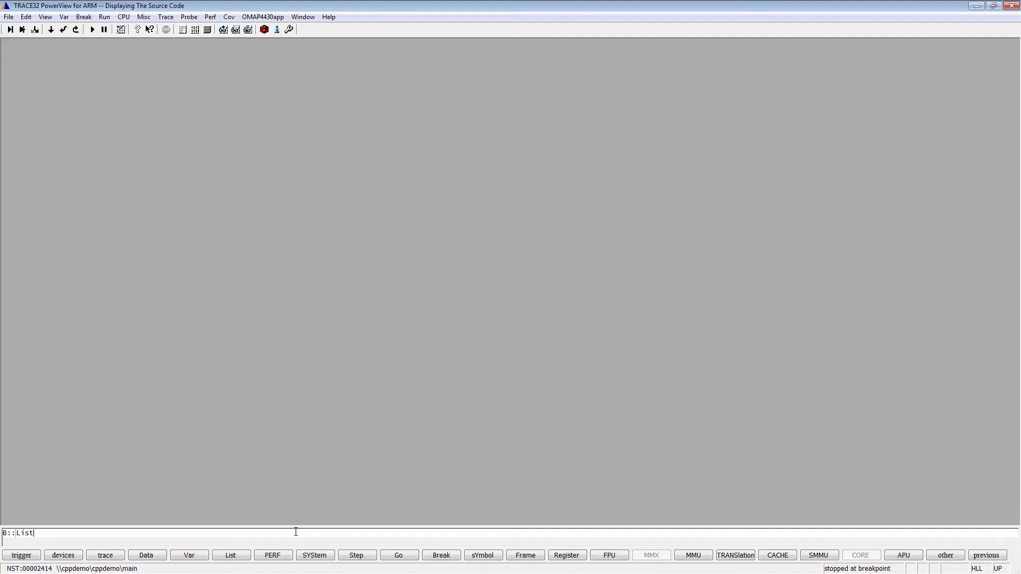
key("Return")
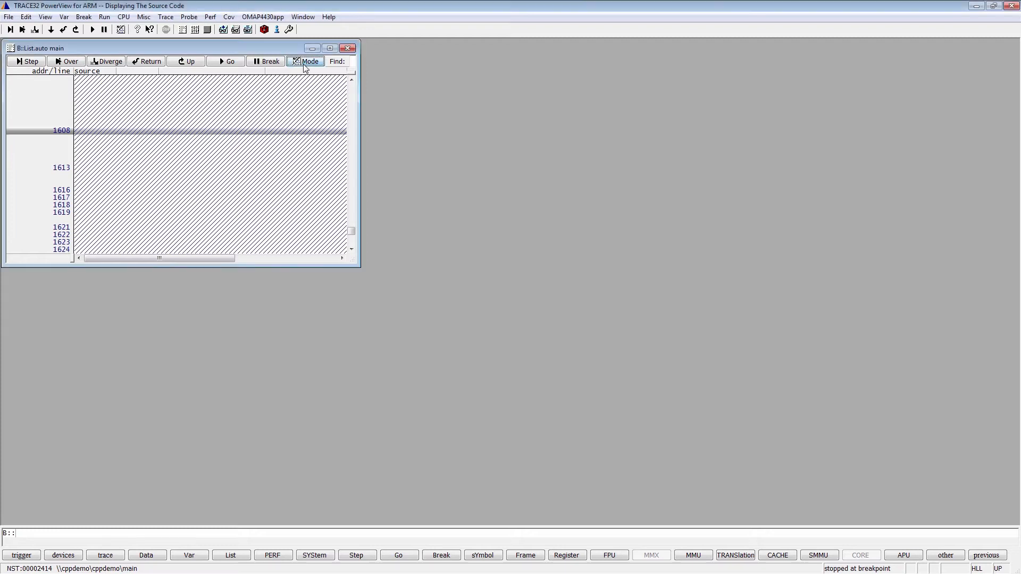
left_click(308, 62)
type("sYmbol.List")
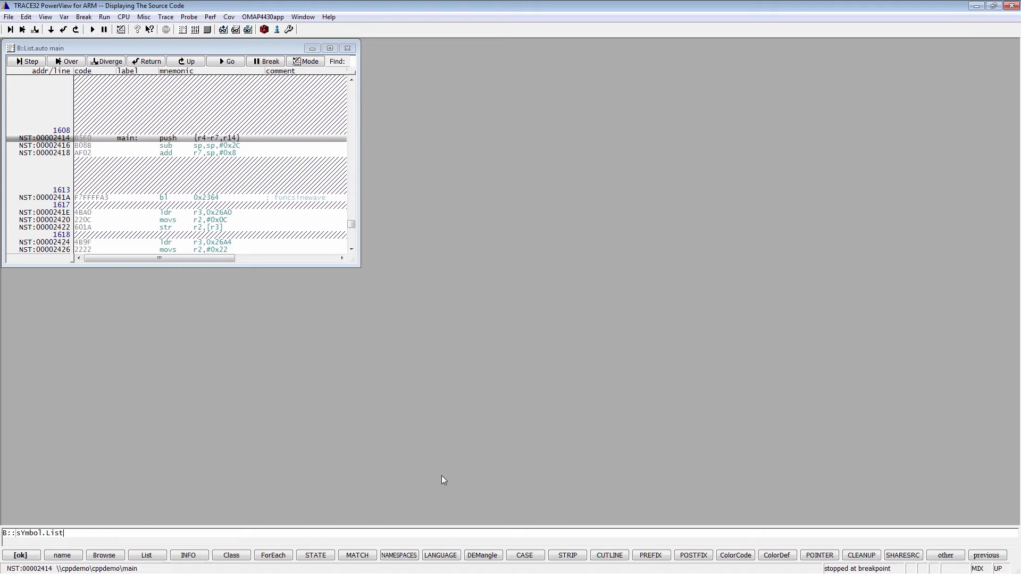
Show the sYmbol.List.SOURCE table and select a module row in it.
type(".sou")
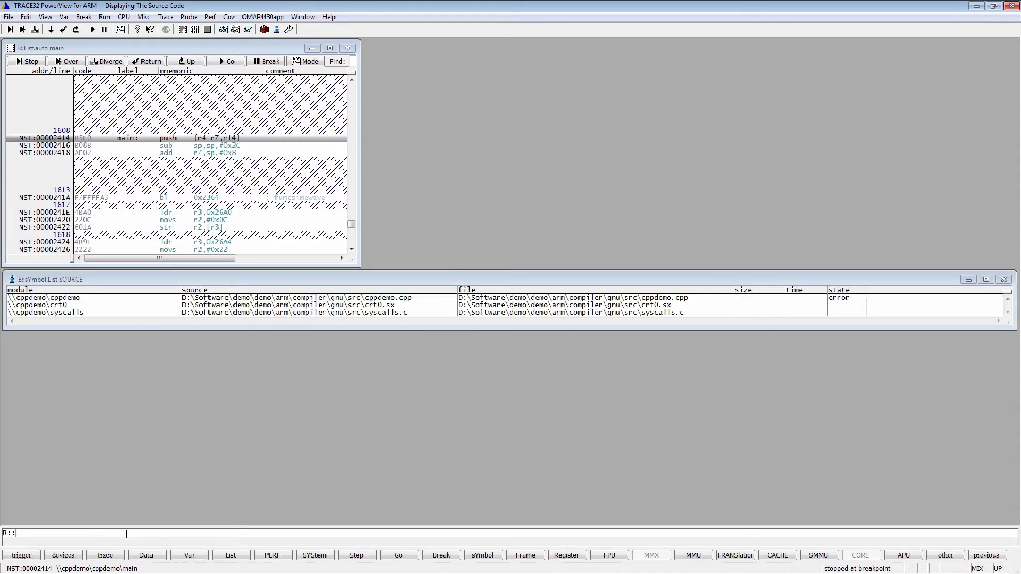
mouse_move(693, 305)
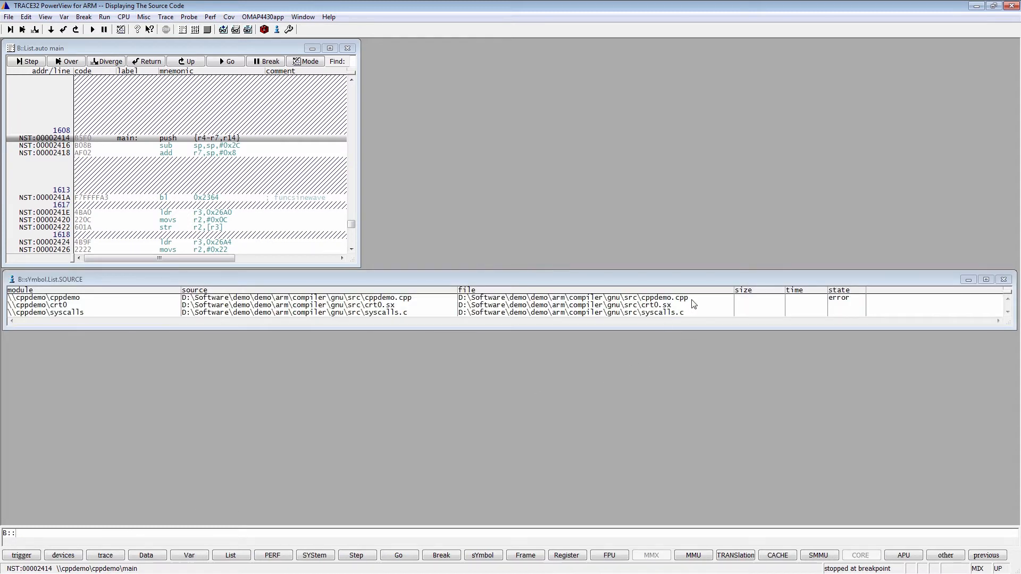
left_click(45, 313)
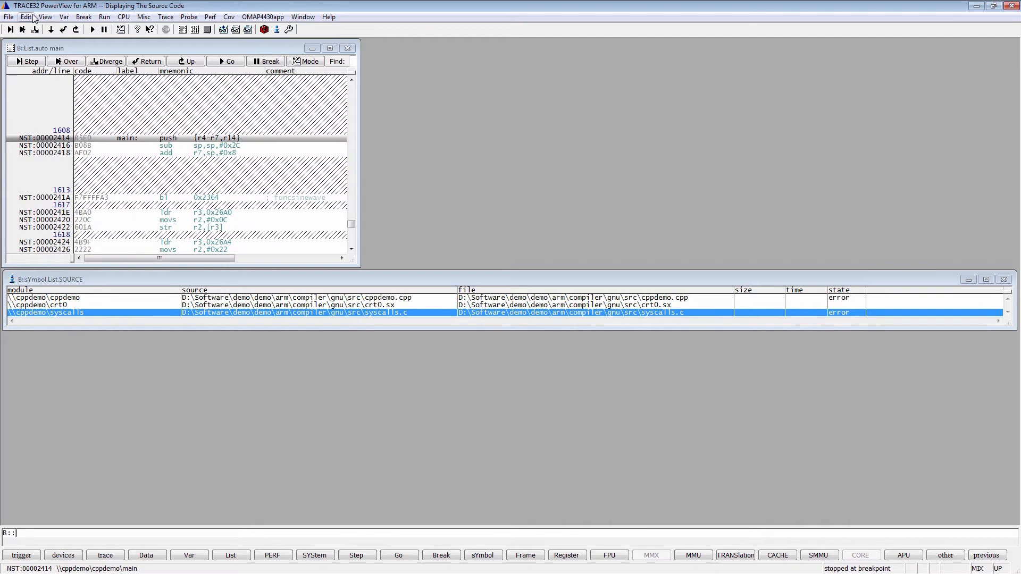
Add C:\T32\demo\arm\compiler\gnu\src as a source search path via View > Symbols.
left_click(50, 18)
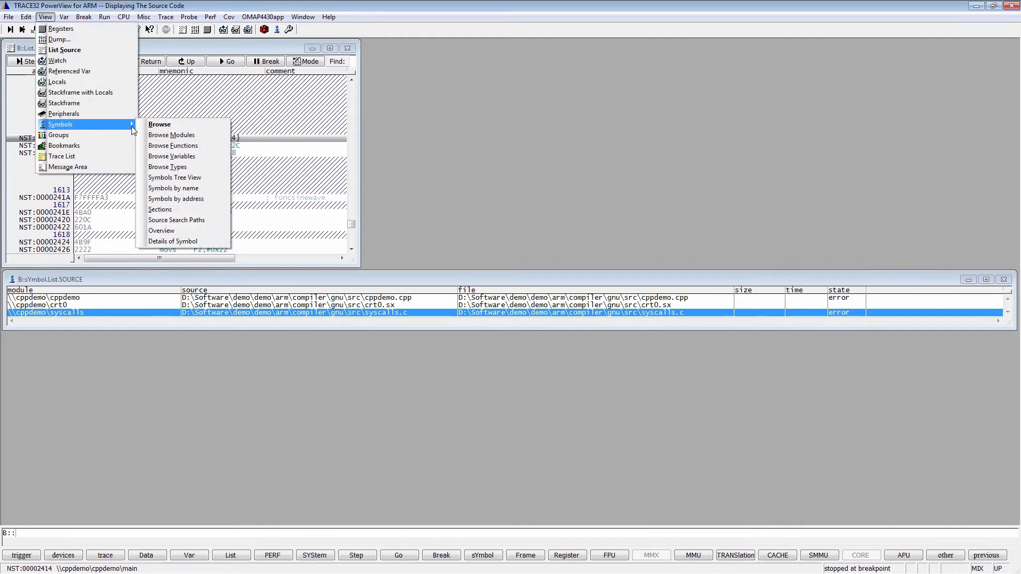
left_click(177, 219)
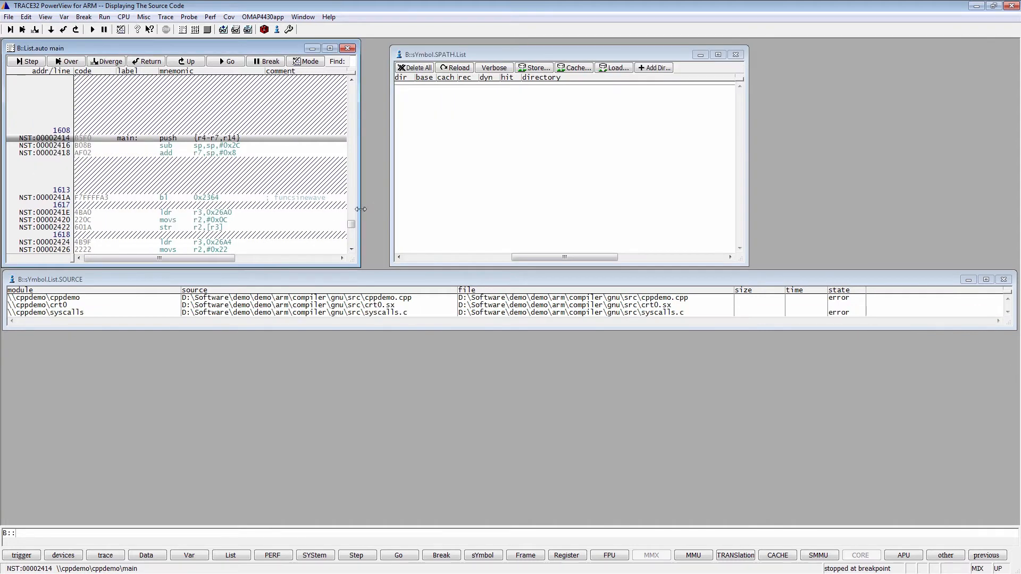
mouse_move(647, 77)
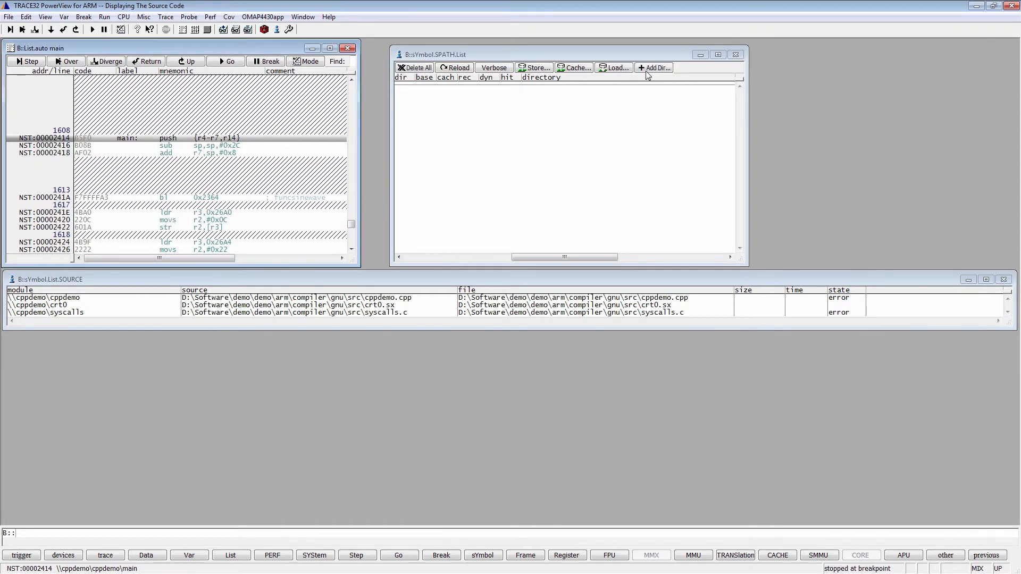
left_click(655, 68)
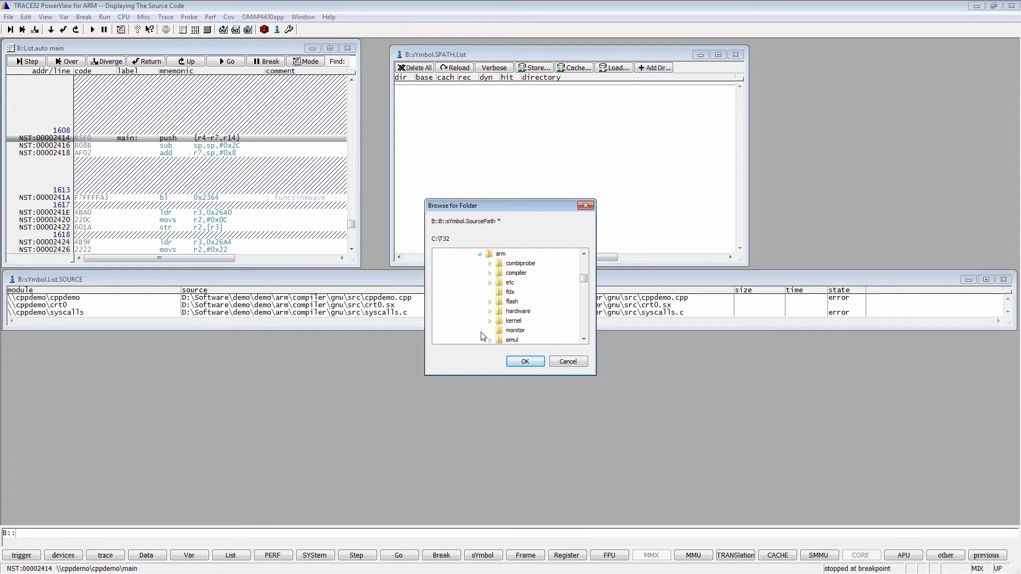
left_click(489, 272)
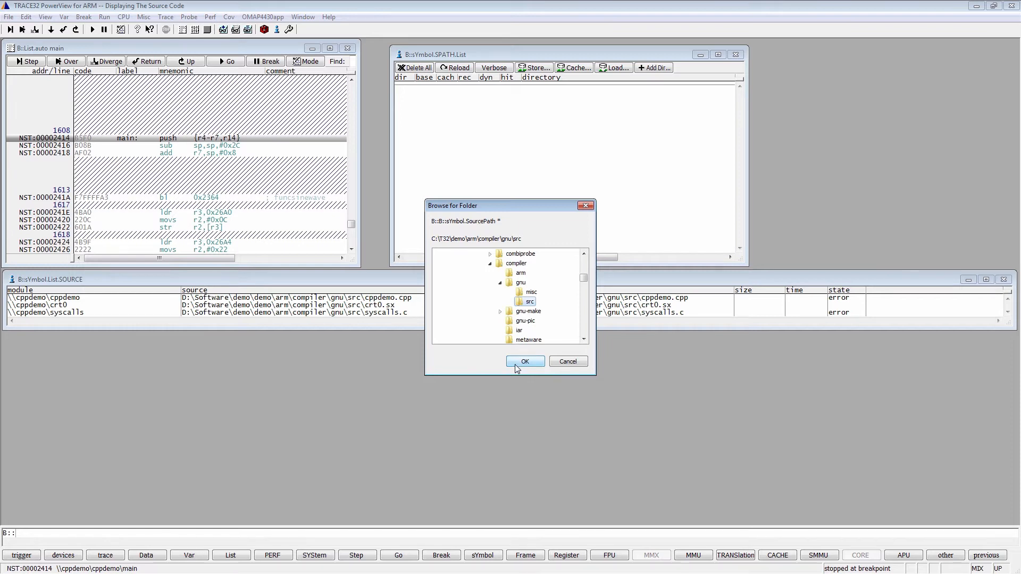
left_click(525, 362)
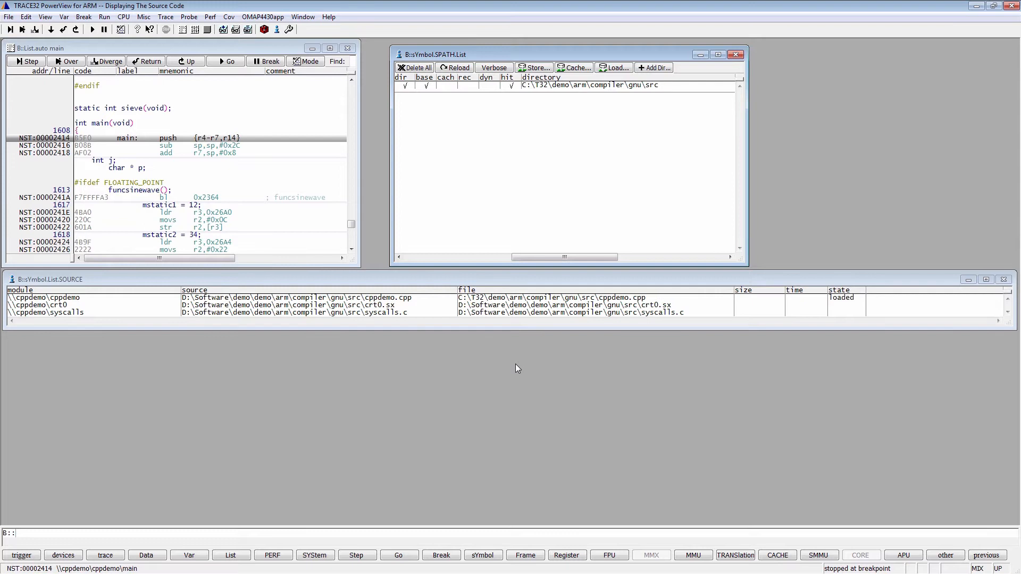
mouse_move(514, 366)
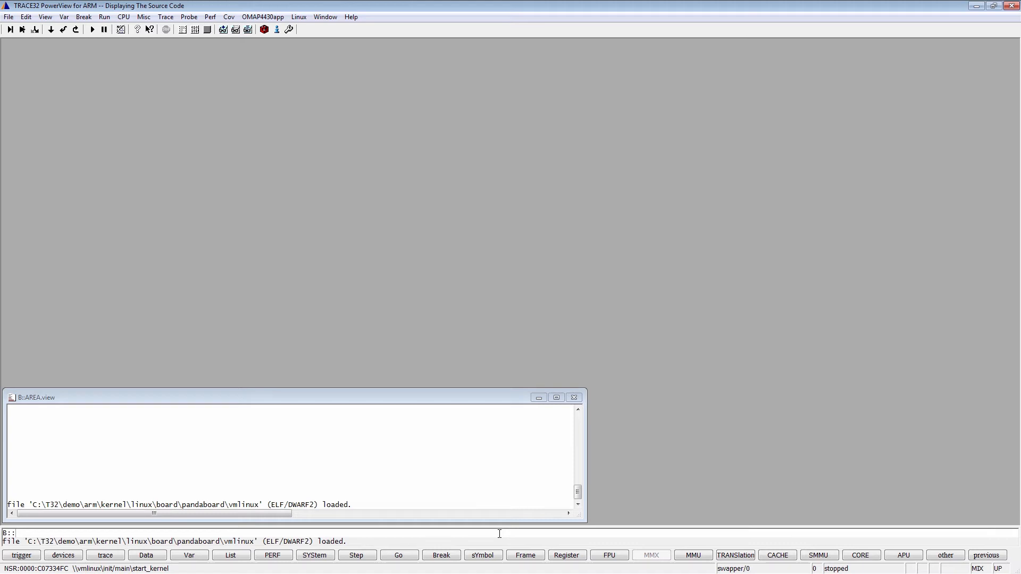
Run List.auto start_kernel to list the kernel entry function.
type("li")
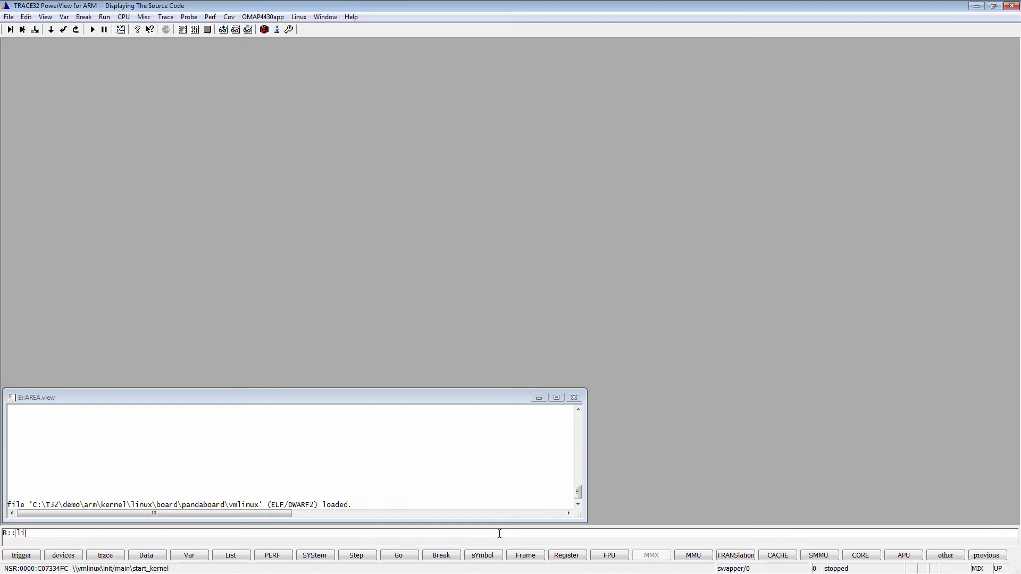
type("List.auto st")
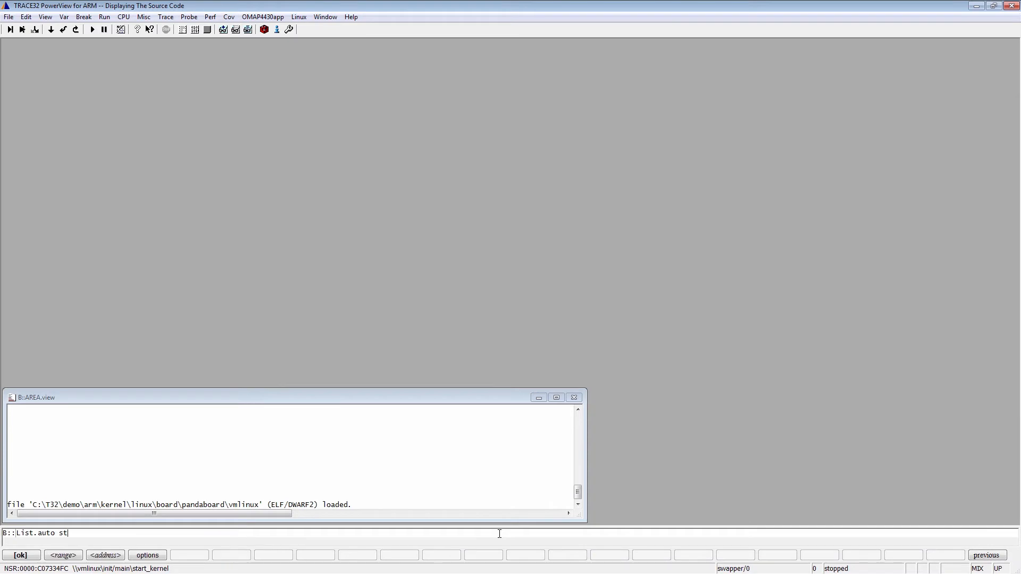
type("art_ker")
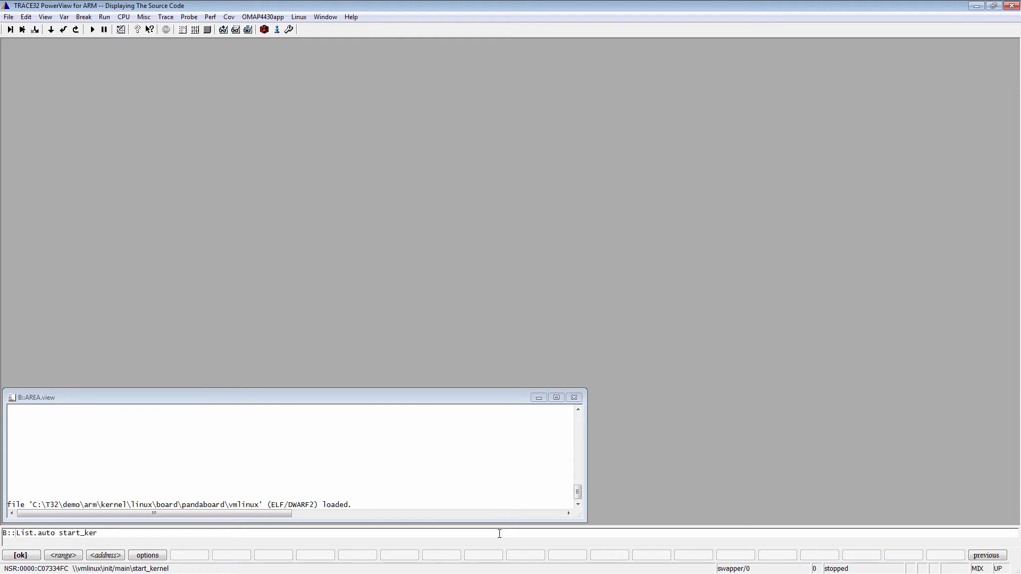
key("Return")
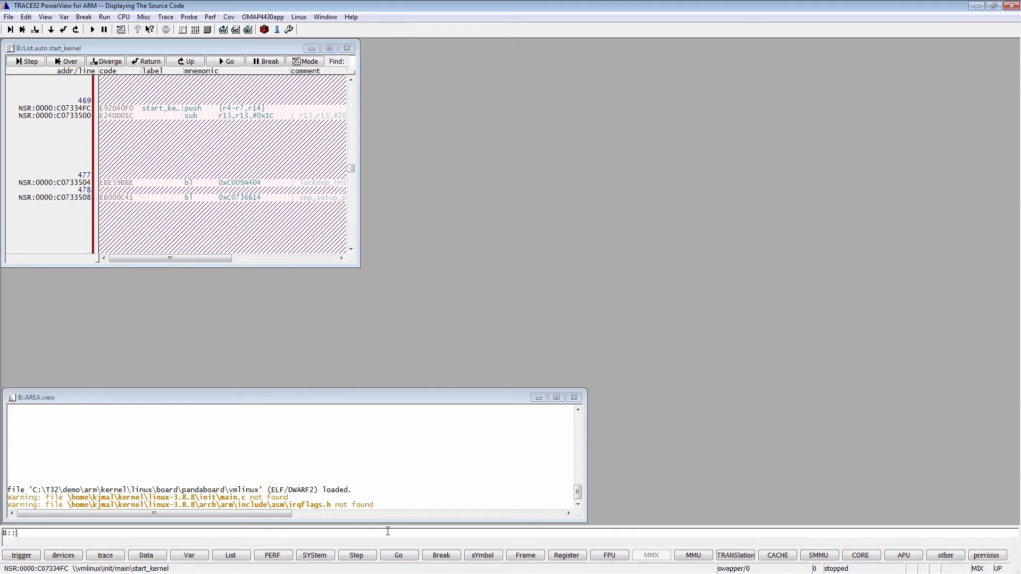
Run sYmbol.List.SOURCE to show the kernel's source-file table.
type("sYm")
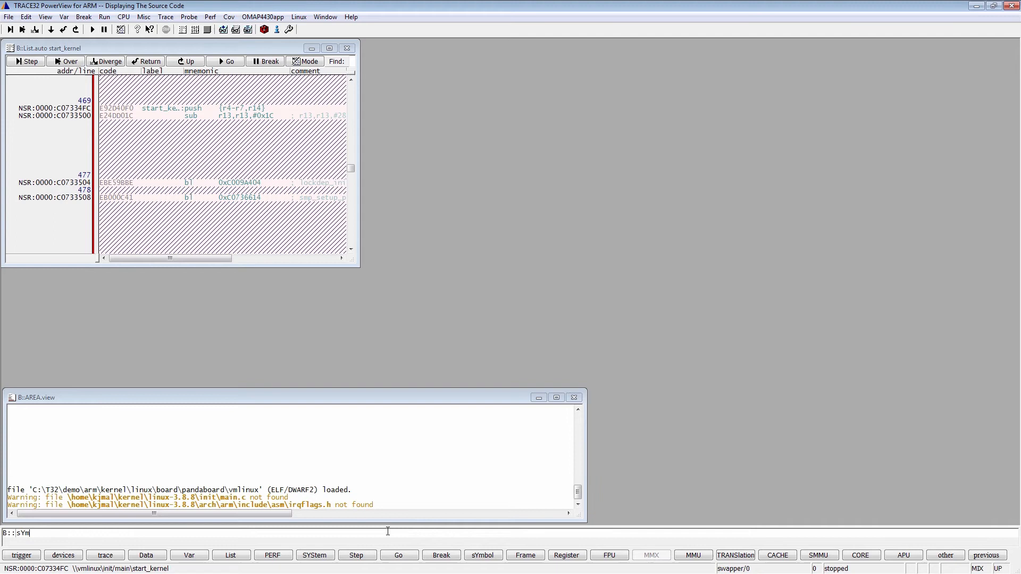
type("bol")
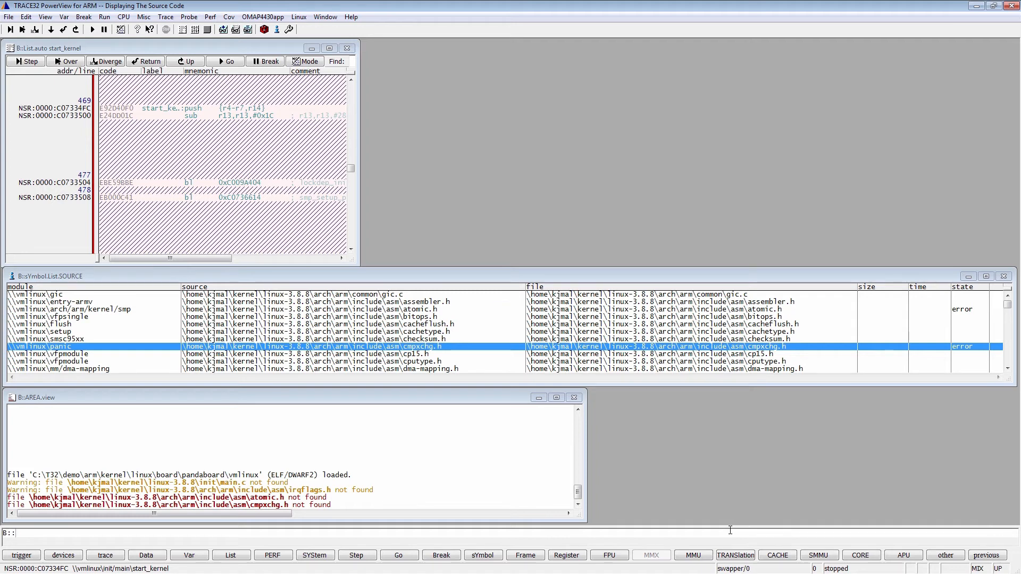
Run ls to list the pandaboard demo working directory.
type("ls")
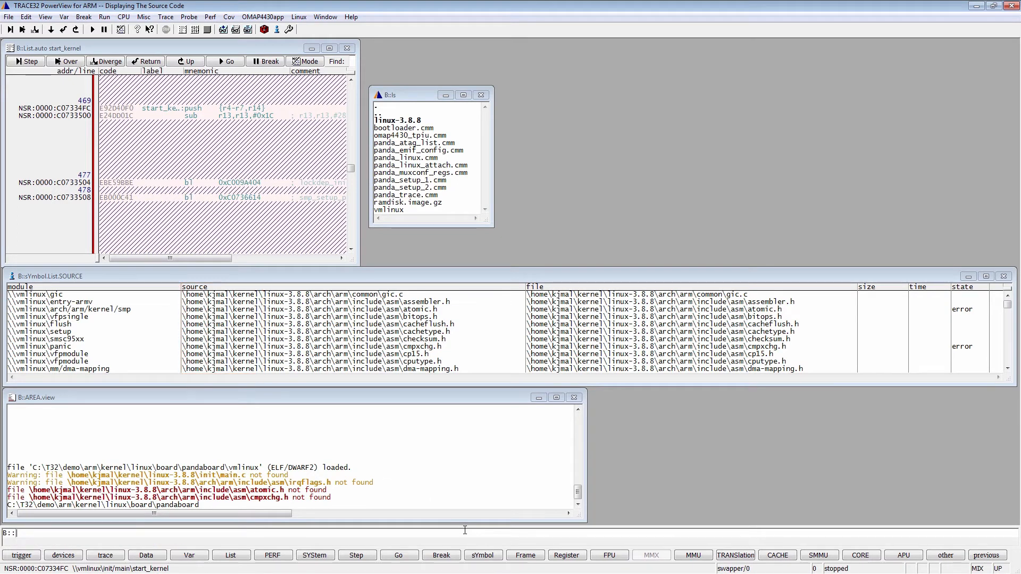
Compose sYmbol.SourcePATH.Translate with the quoted original \home\kjmal\kernel\ path, selecting the local path in the AREA window.
type("sYmbol")
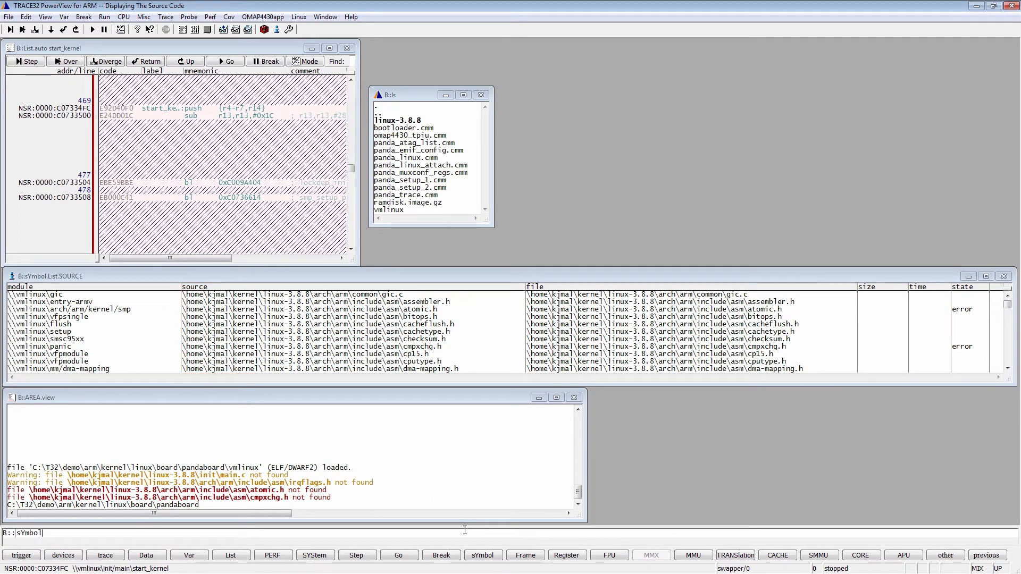
type(".s")
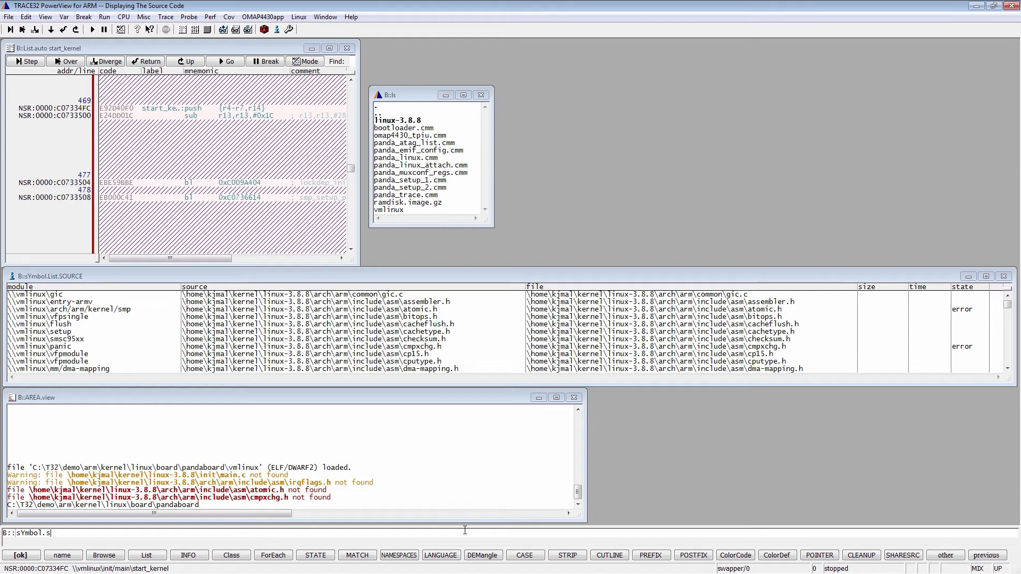
type("ourcePATH")
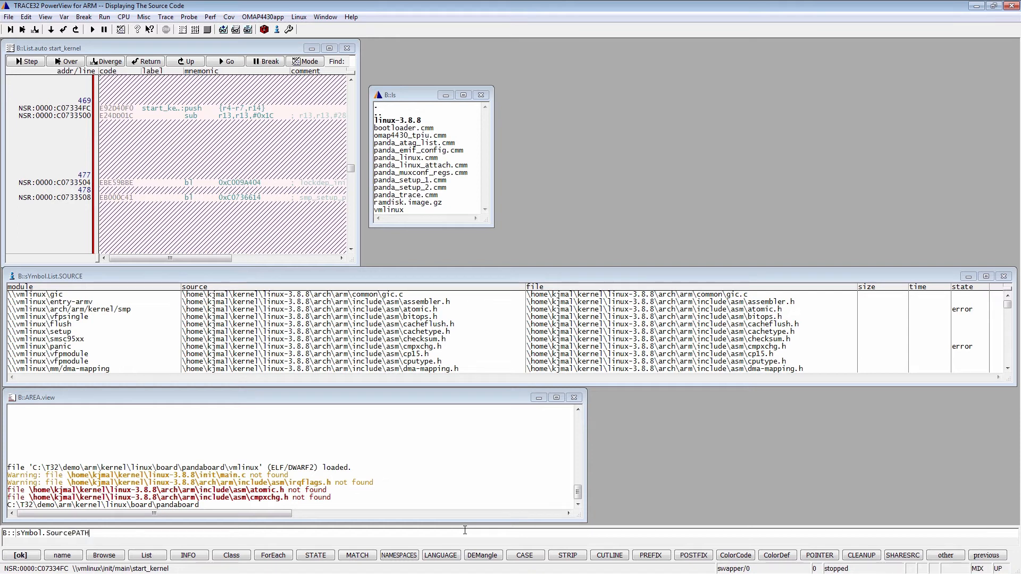
type(".Translate")
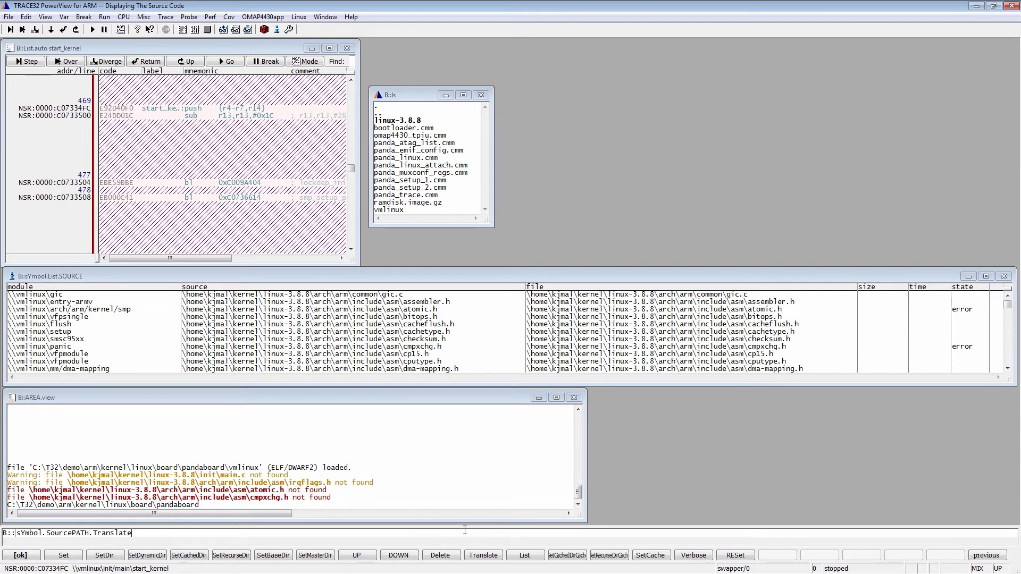
type("\"")
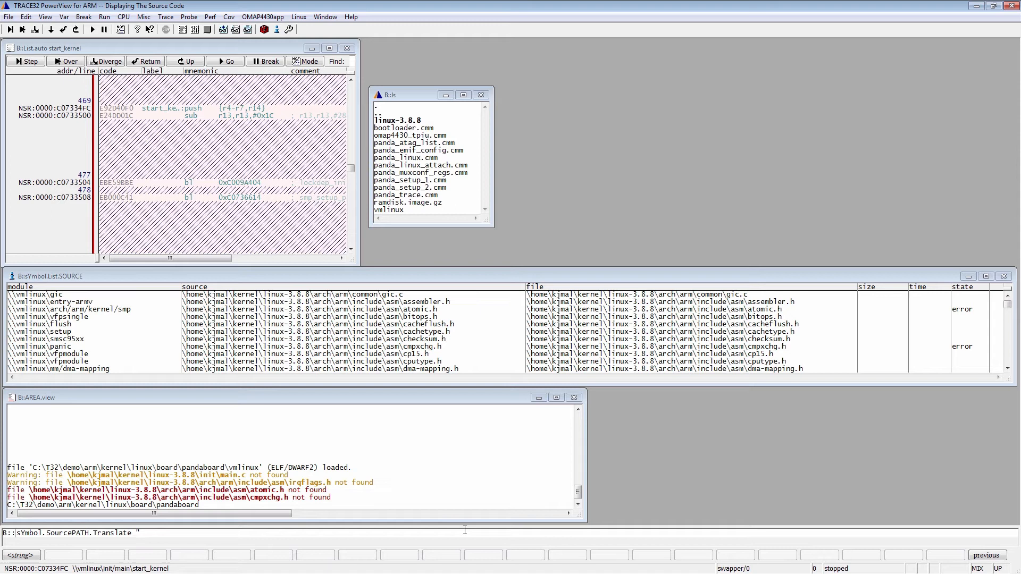
mouse_move(460, 533)
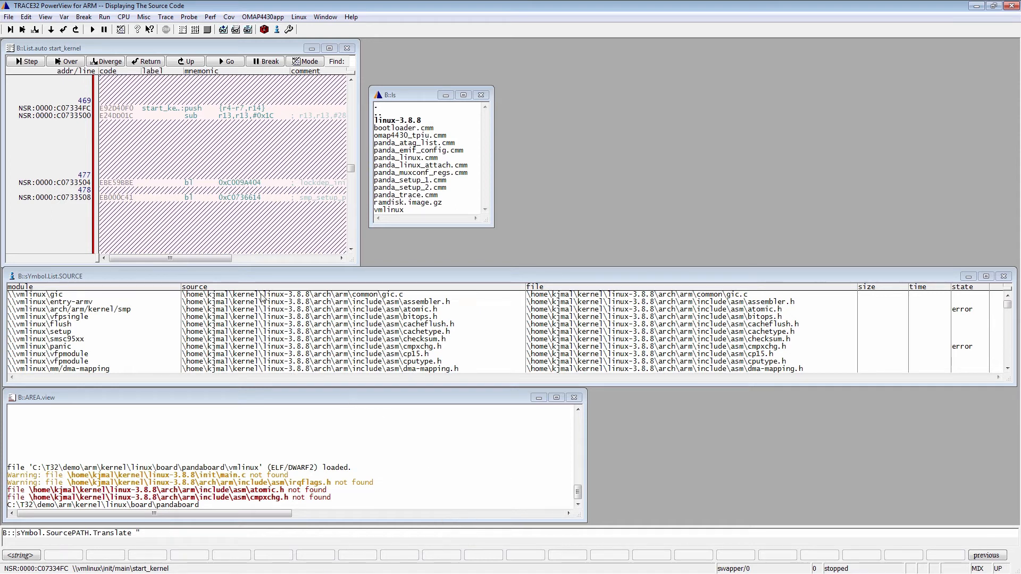
left_click(37, 294)
type("\\home\\kjmal\\kernel\\")
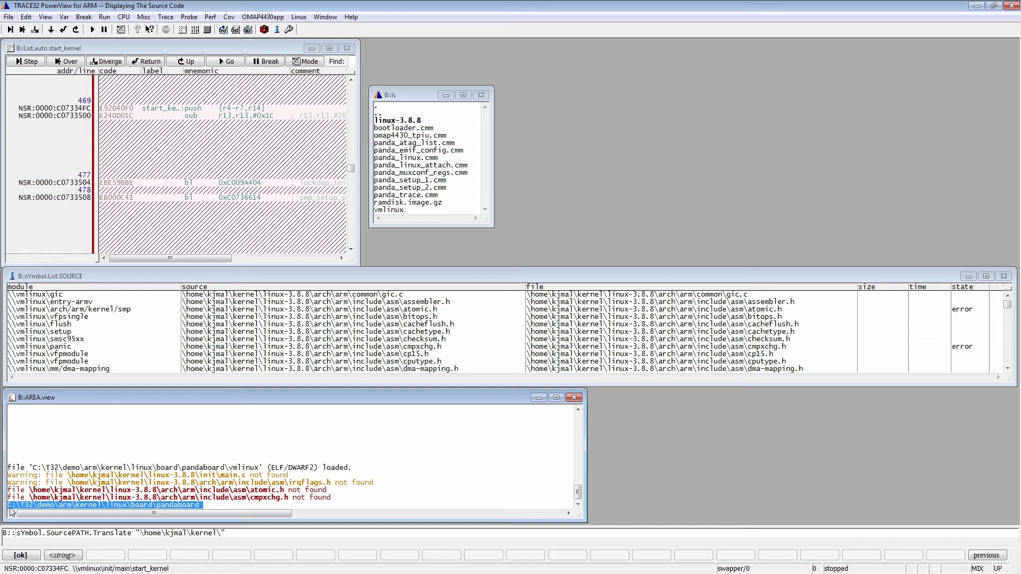
mouse_move(205, 543)
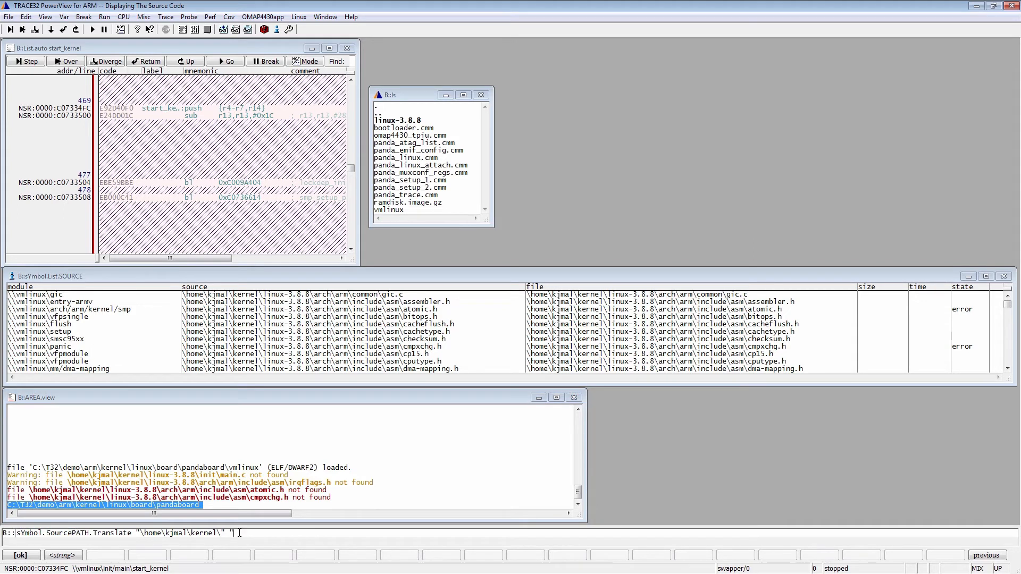
Paste the local pandaboard path into the command and run the path translation.
right_click(243, 532)
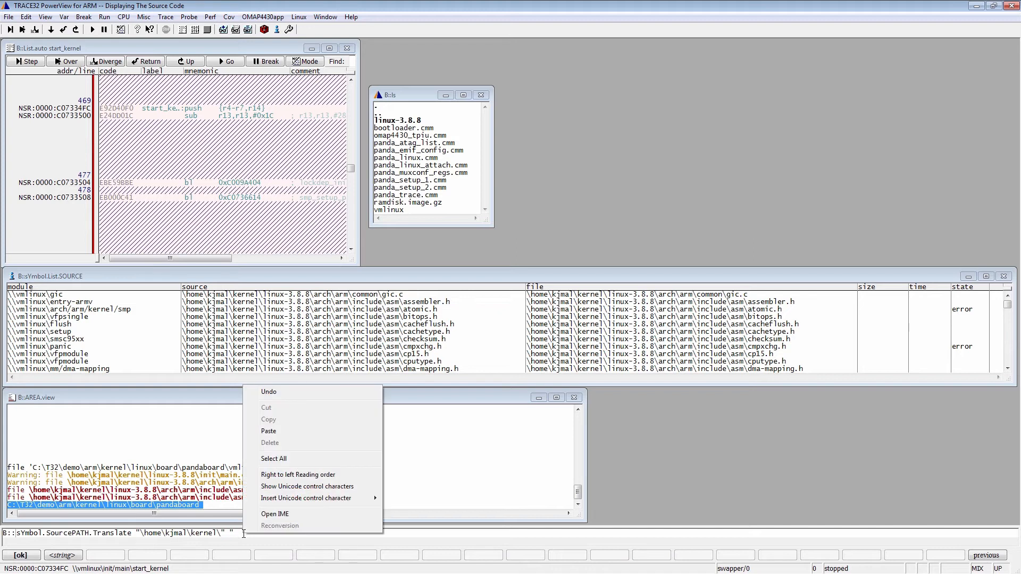
left_click(268, 432)
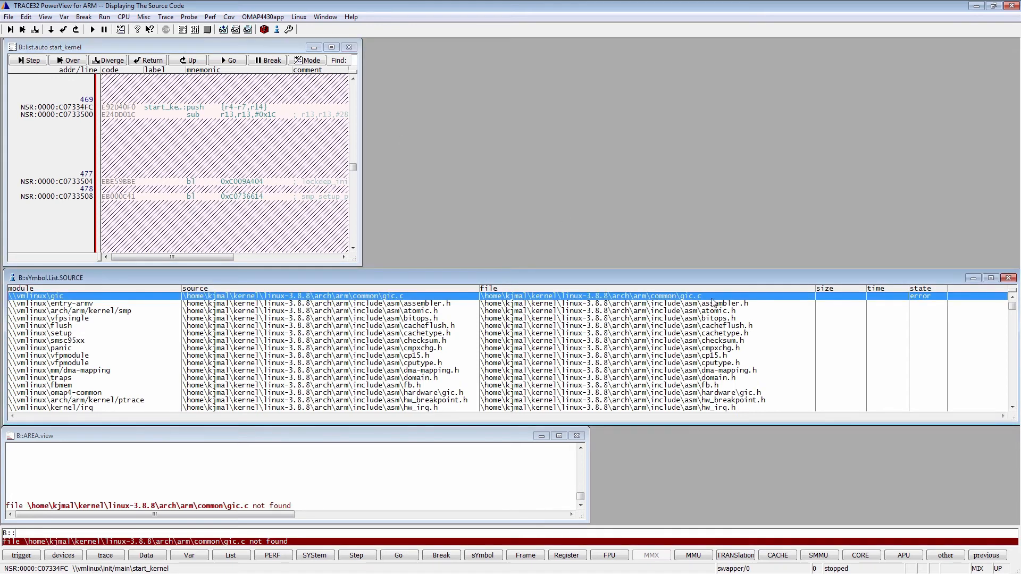
Add the pandaboard\sources folder as a source search path directory.
left_click(47, 17)
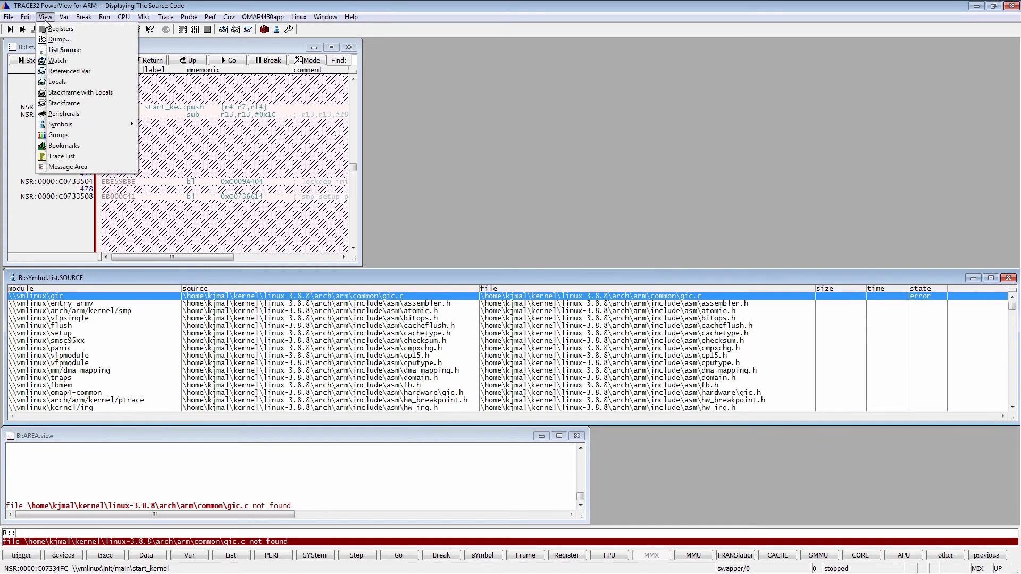
mouse_move(60, 124)
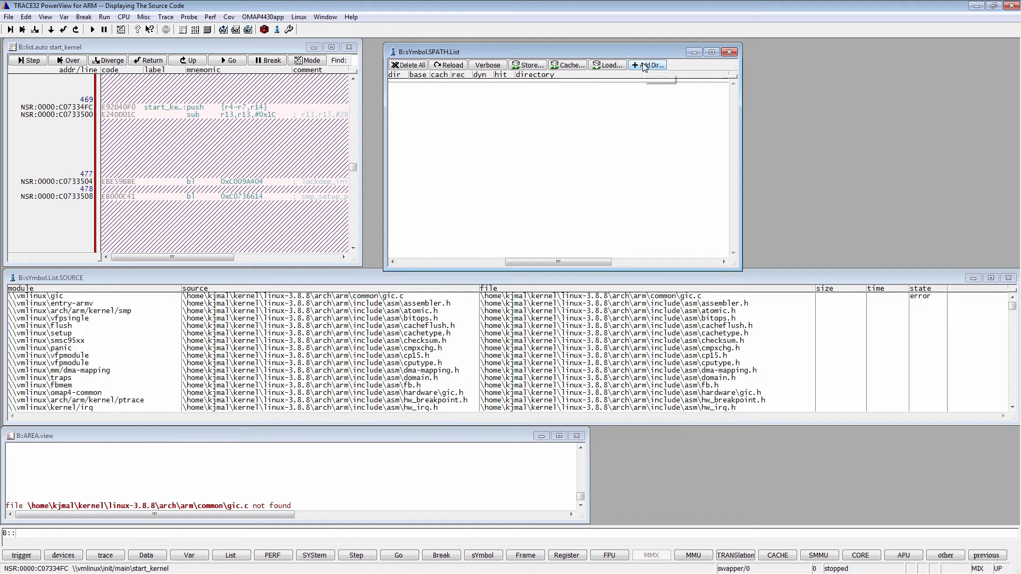
left_click(646, 64)
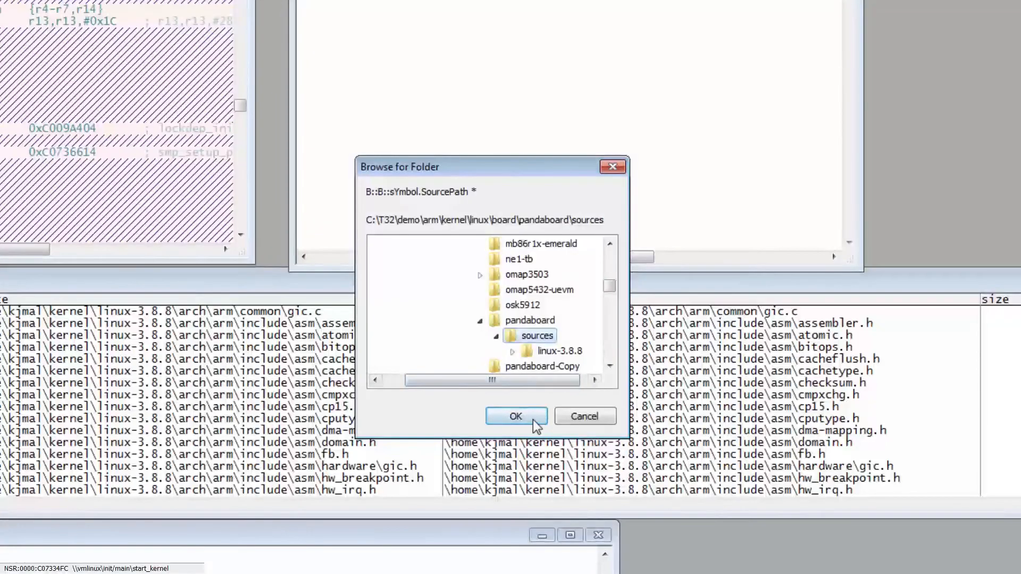
left_click(516, 417)
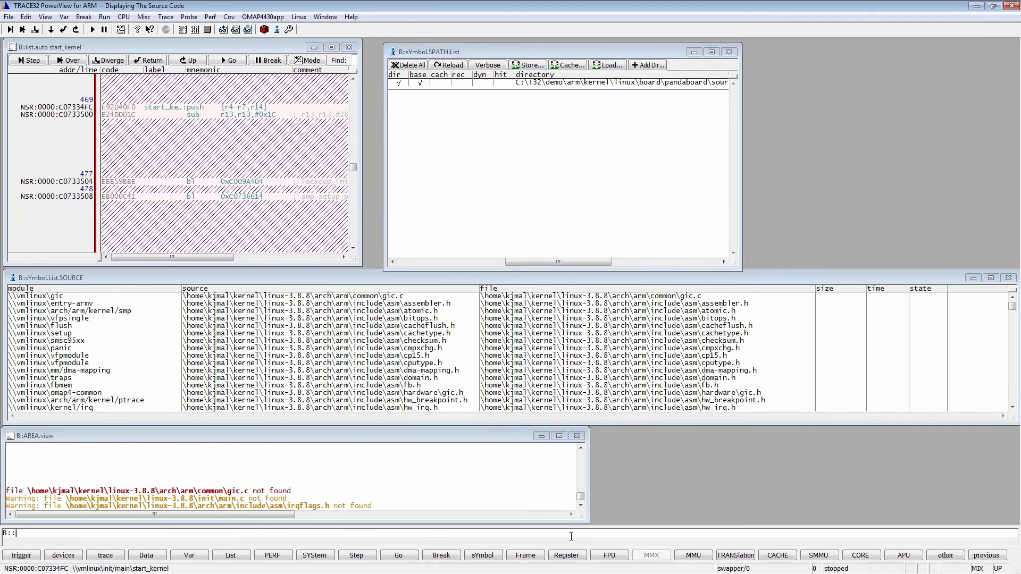
Compose Data.LOAD.elf vmlinux /StripPART "kernel" in the command line to reload vmlinux.
type("dat")
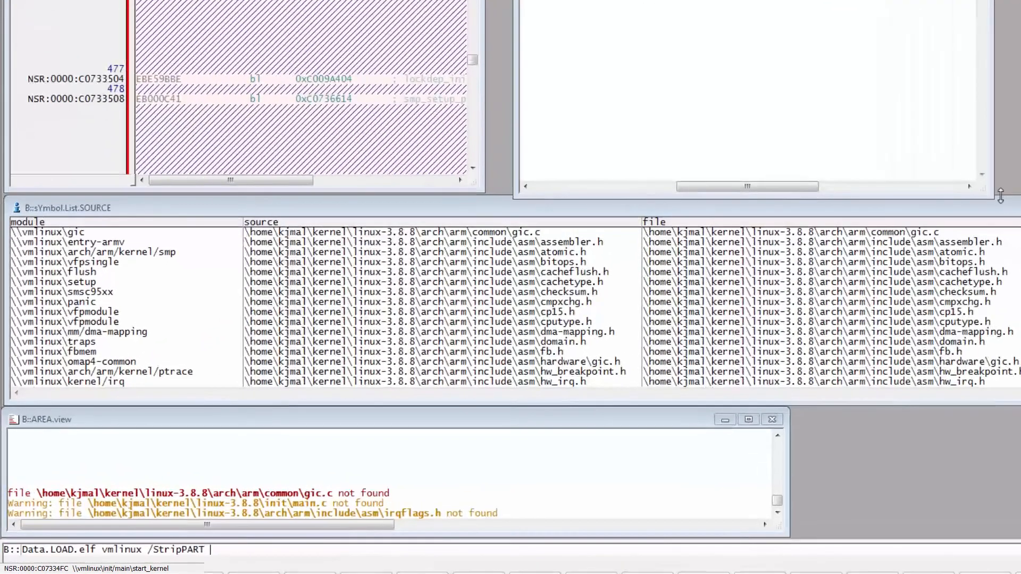
type("\"kern")
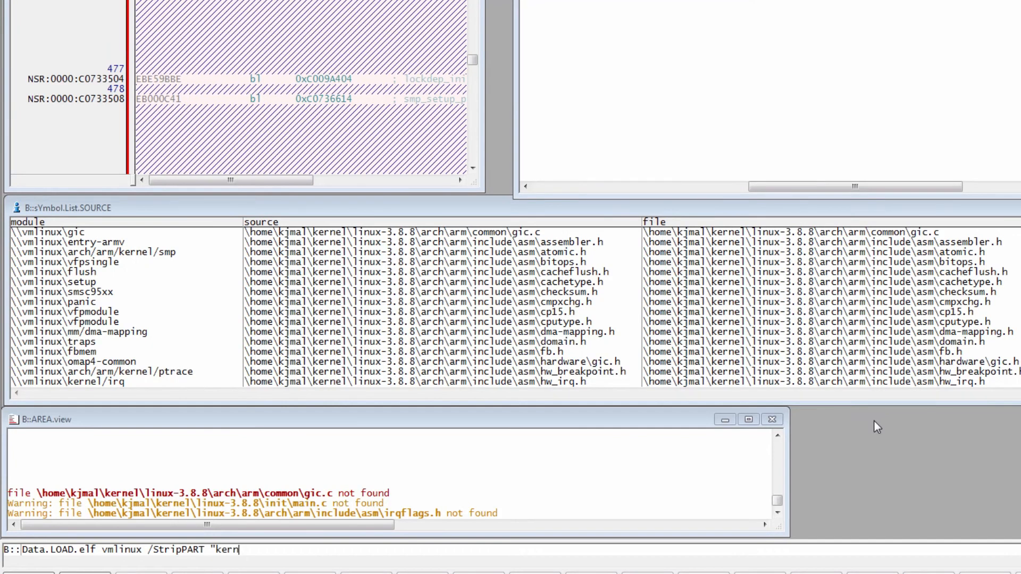
type("el\"")
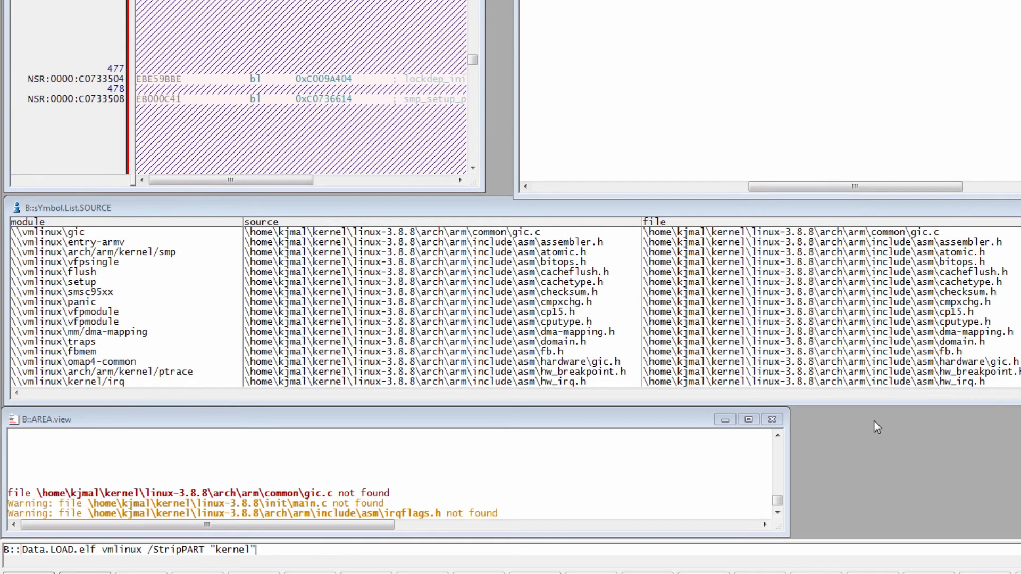